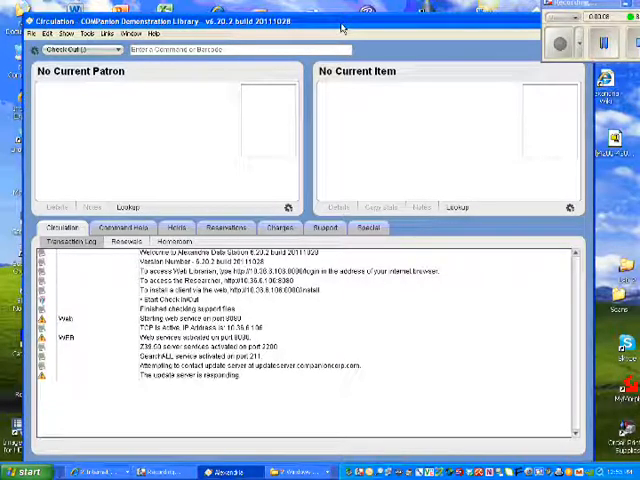
pyautogui.moveTo(256, 138)
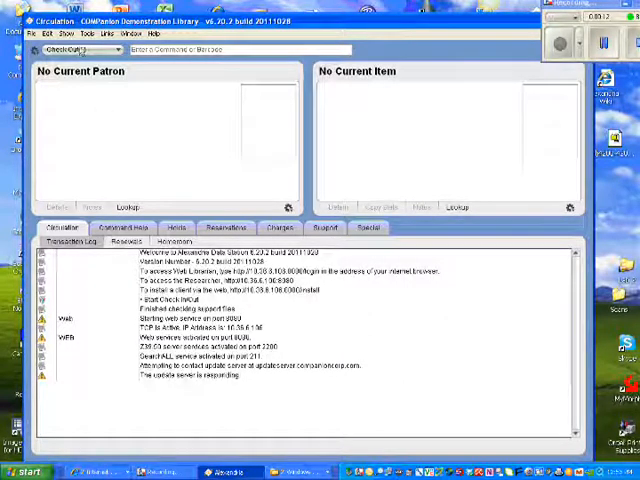
# Show the Tools menu listing Alexandria's other modules from the Circulation window
pyautogui.click(94, 32)
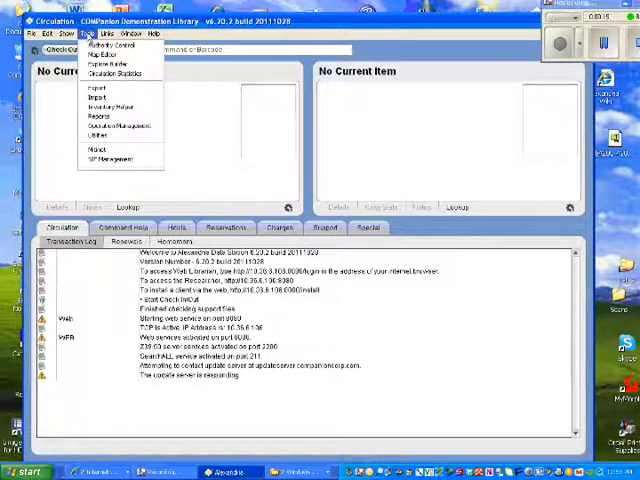
# In Data Import's Item Settings, enable Use Imported Barcodes and Use Policy Mapping
pyautogui.click(98, 96)
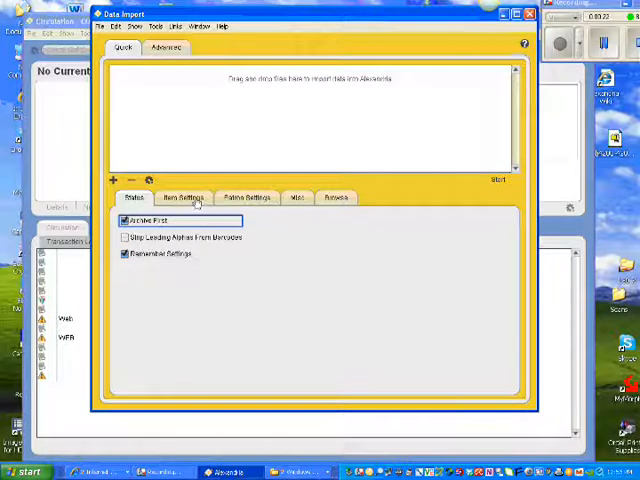
pyautogui.click(184, 196)
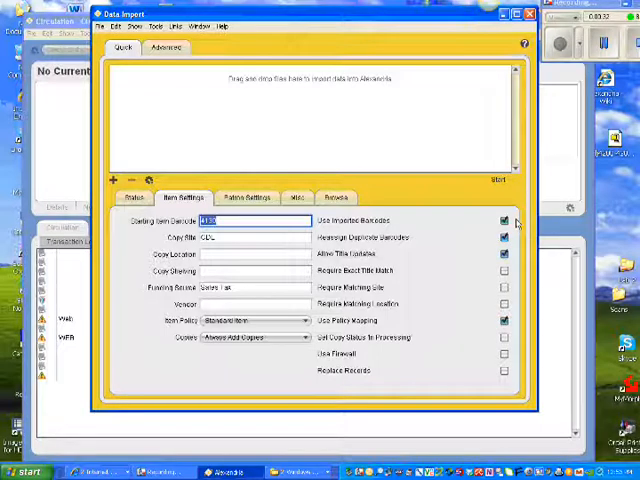
pyautogui.click(502, 236)
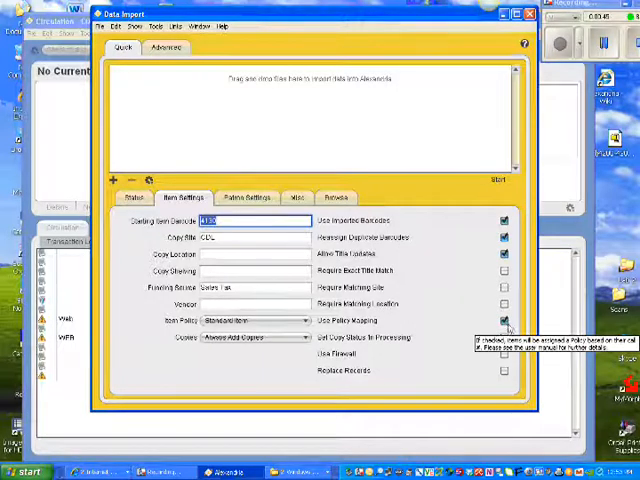
pyautogui.click(500, 320)
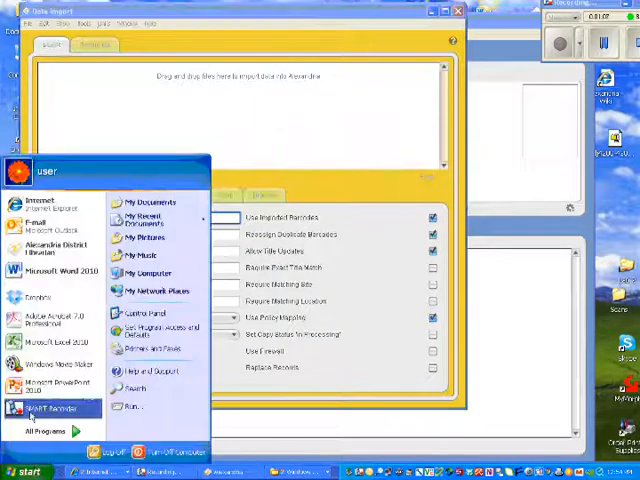
# Browse the FOLLETT CD drive's files in My Computer, then return to the Files to Import chooser
pyautogui.click(150, 272)
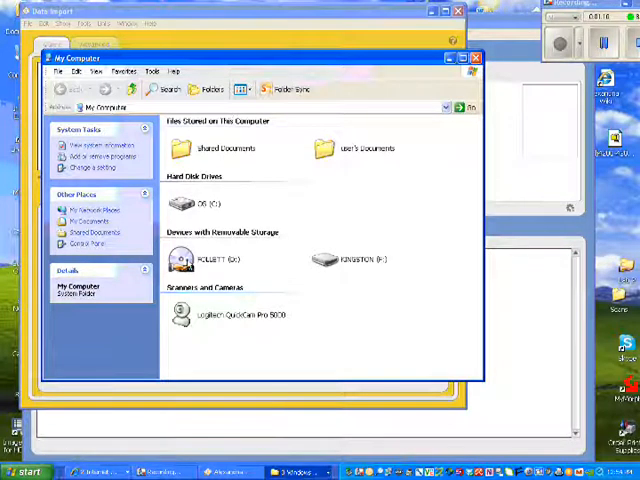
pyautogui.doubleClick(184, 258)
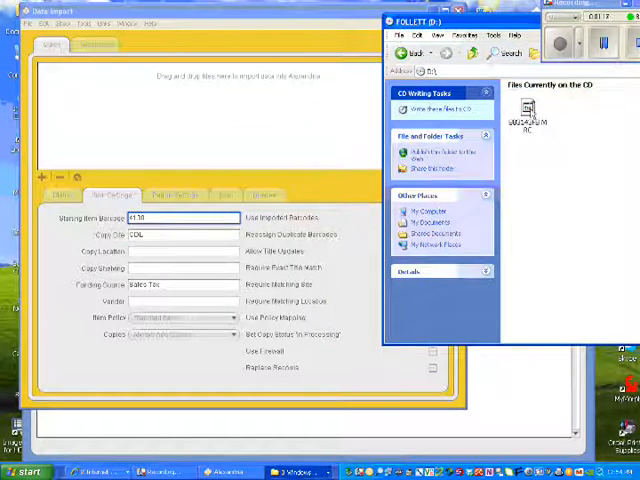
pyautogui.click(524, 108)
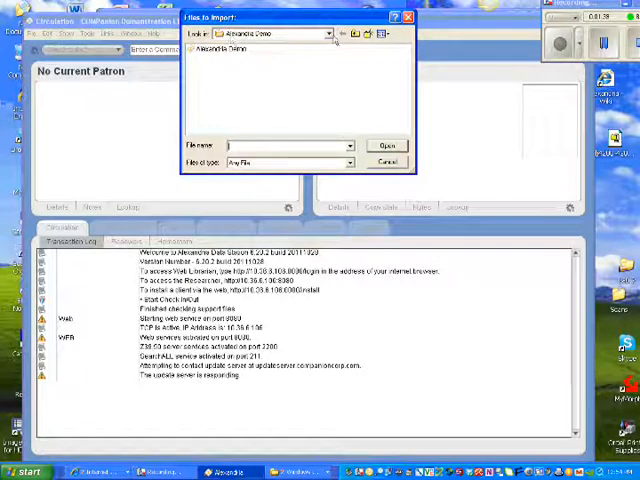
# Select the MARC file on the FOLLETT CD drive and add it to the import queue
pyautogui.click(328, 34)
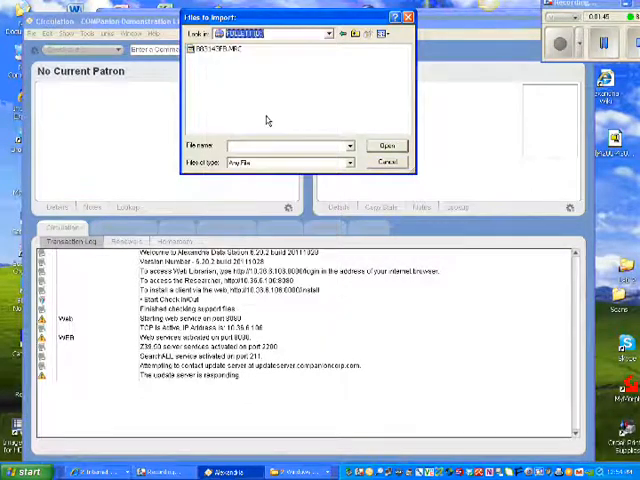
pyautogui.click(216, 48)
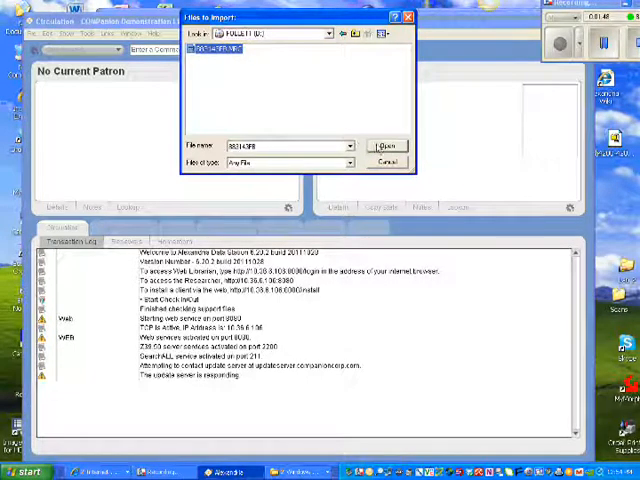
pyautogui.click(386, 162)
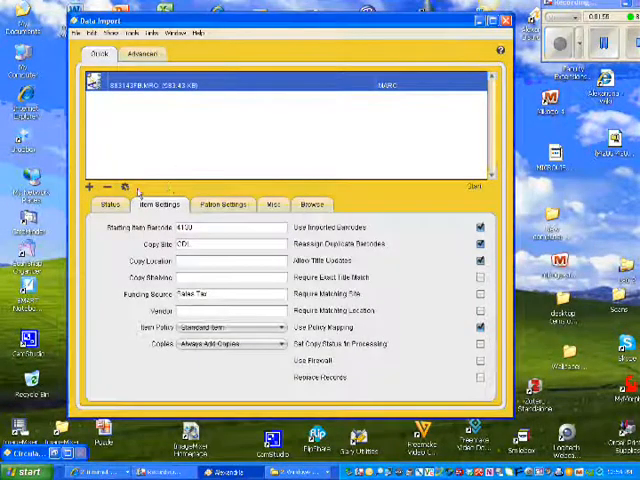
# Run Start Import from the gear action menu on the queued Follett MARC file
pyautogui.click(124, 188)
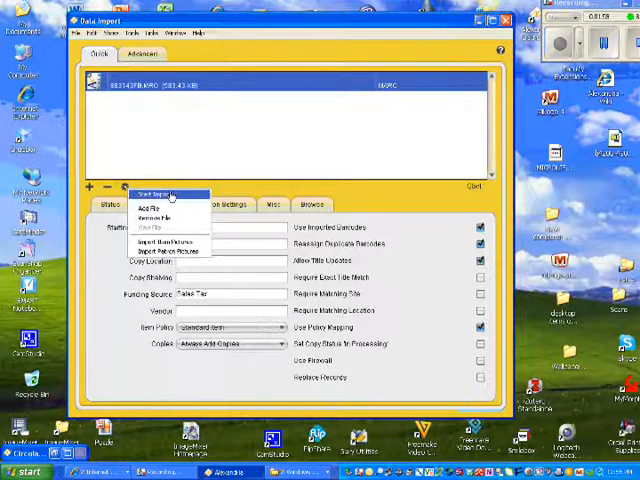
pyautogui.click(160, 194)
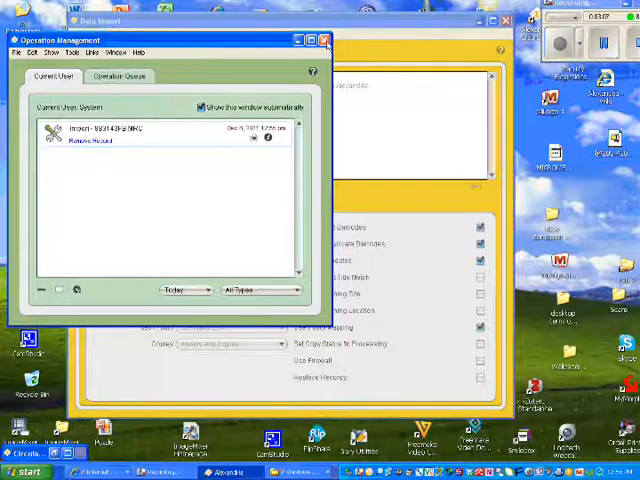
# Close the Operations Management report, leaving the Data Import queue empty
pyautogui.click(324, 40)
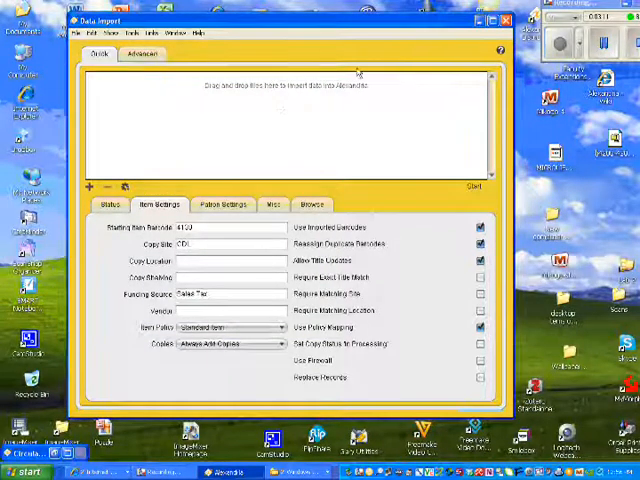
pyautogui.moveTo(132, 60)
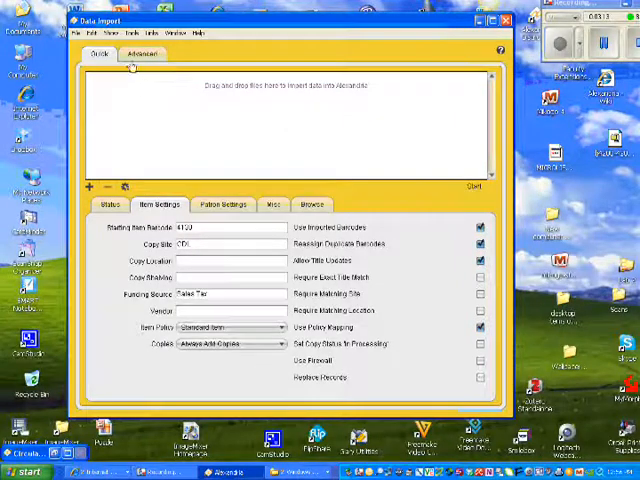